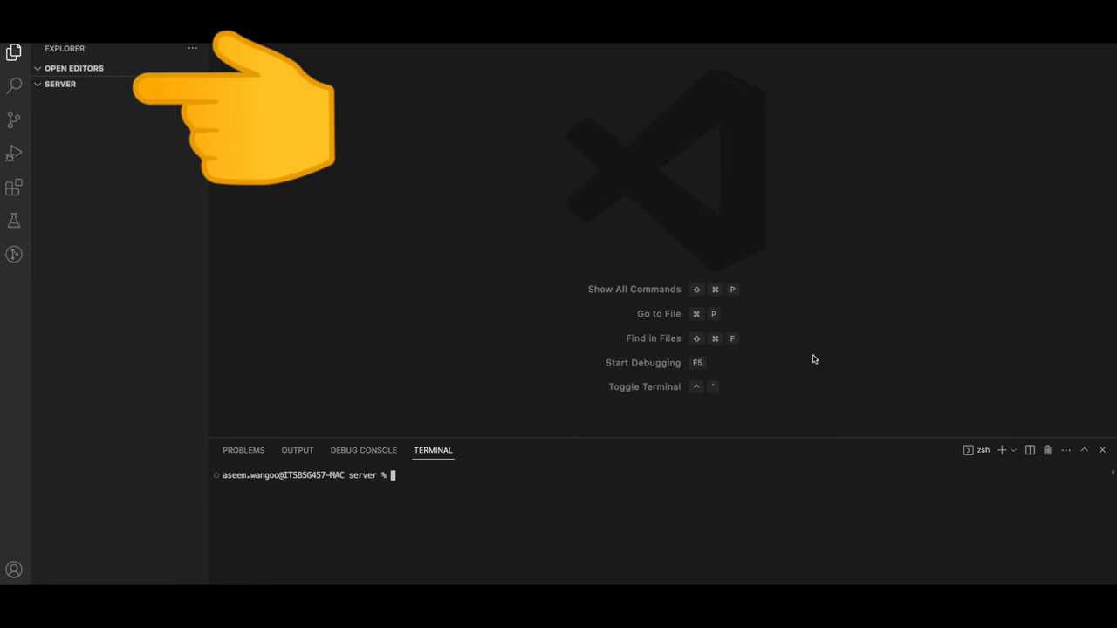
Step: Generate a default package.json for the server folder with npm init -y
type("npm init -y")
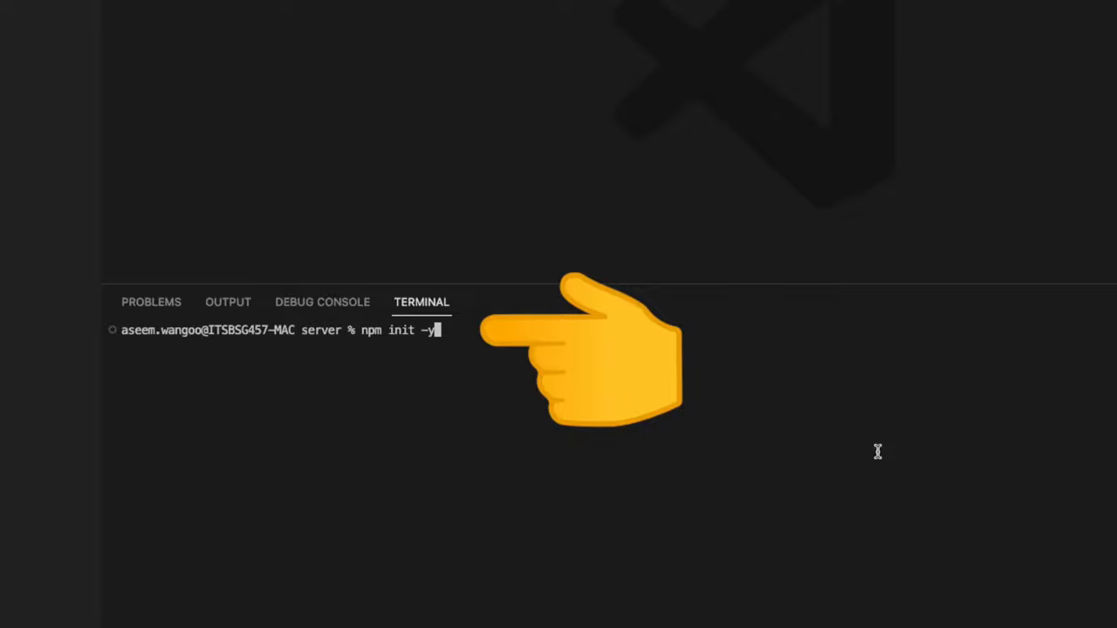
key("Return")
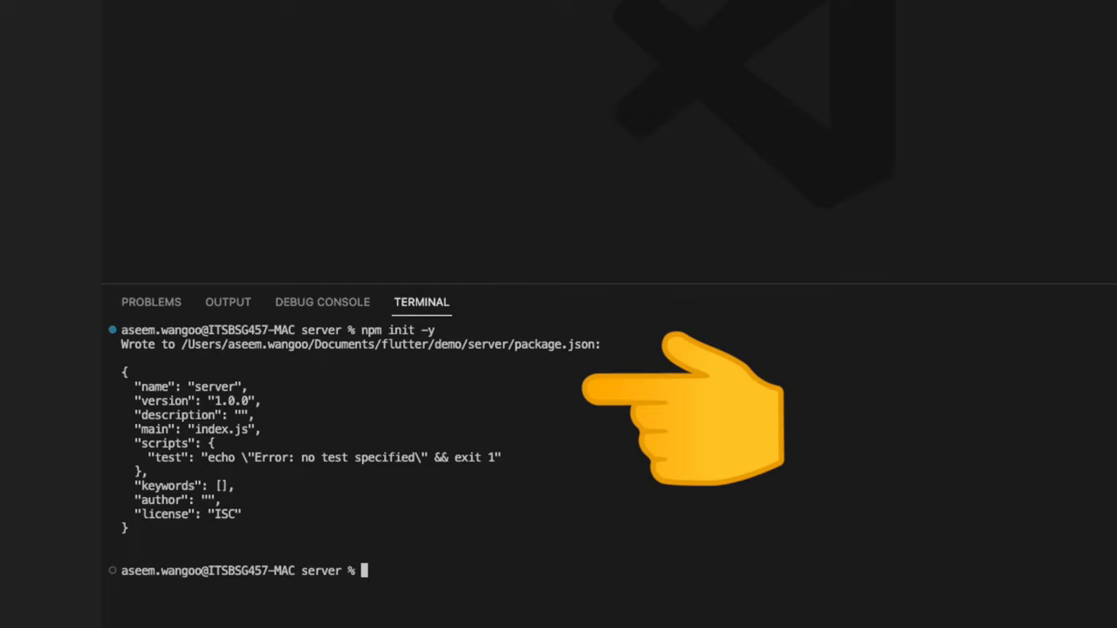
Step: Install the dotenv, cors, express and nodemon packages into the project
type("npm i dotenv cors express nodemon")
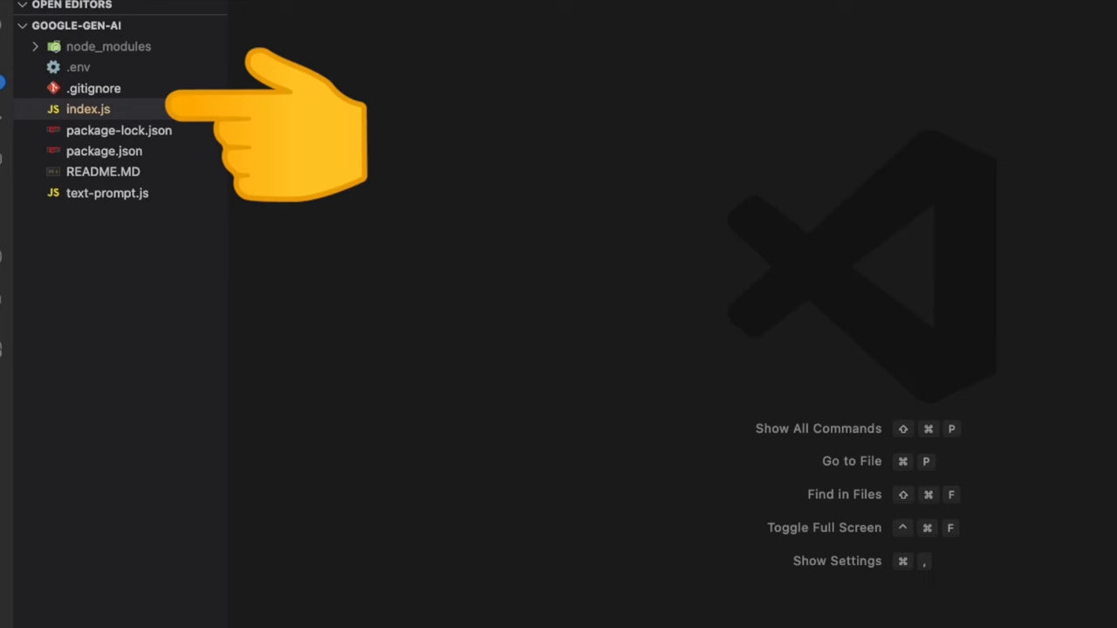
left_click(87, 108)
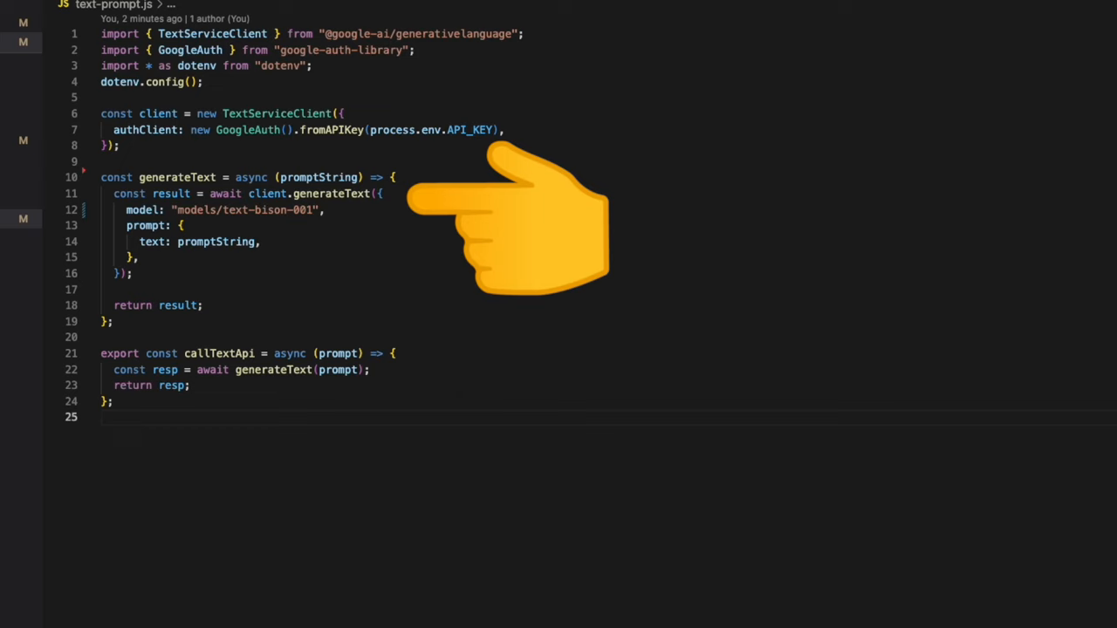
mouse_move(330, 192)
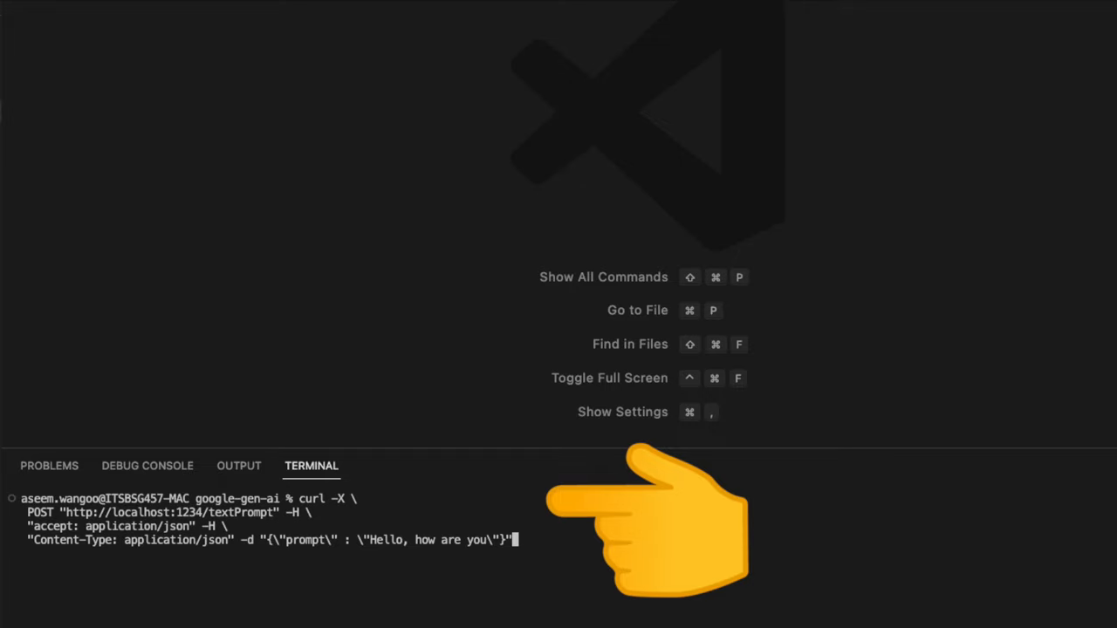
Step: Send the curl POST to localhost:1234/textPrompt with the prompt "Hello, how are you"
key("Return")
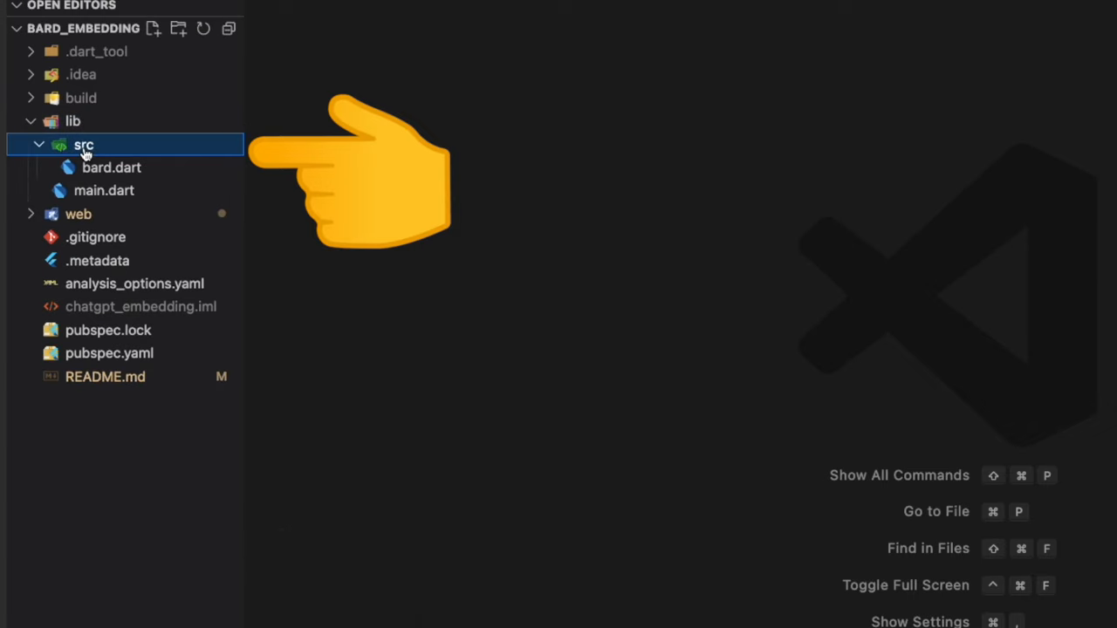
mouse_move(84, 145)
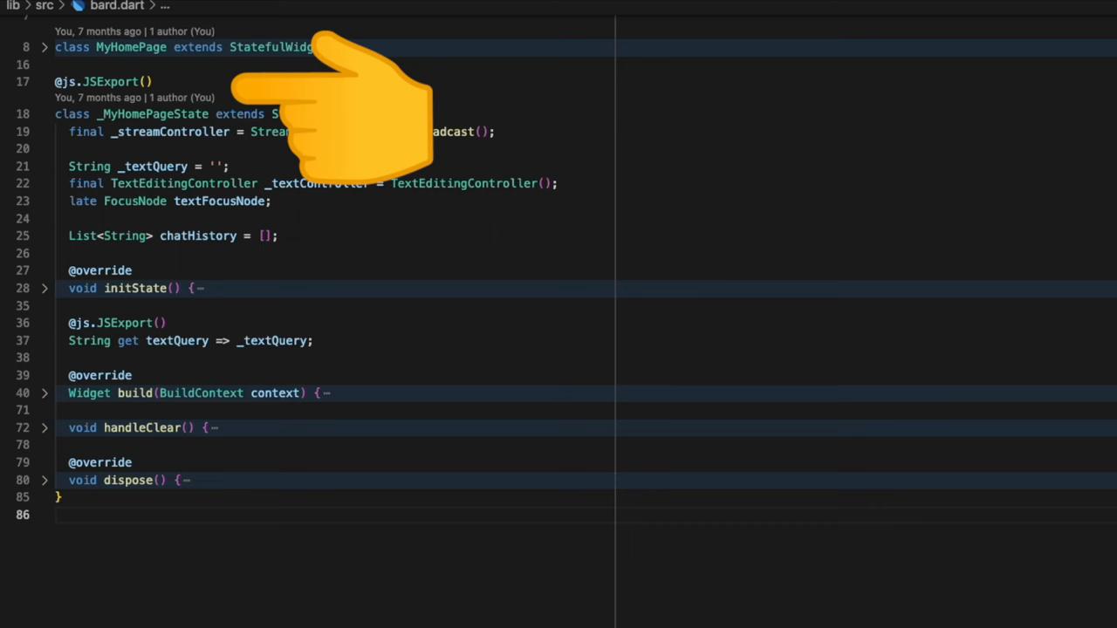
mouse_move(95, 55)
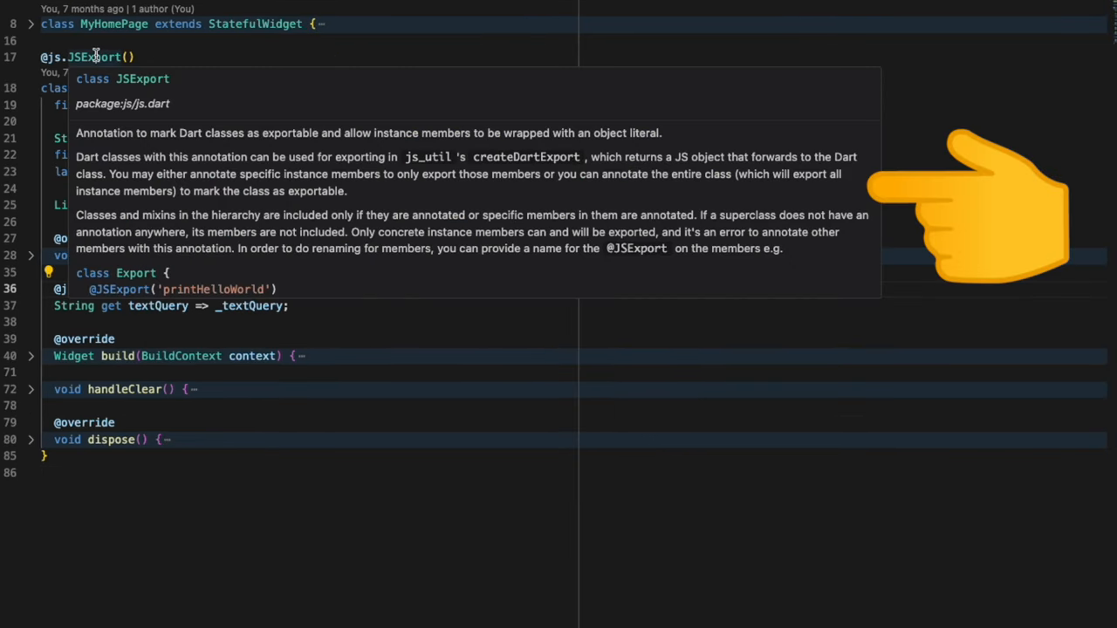